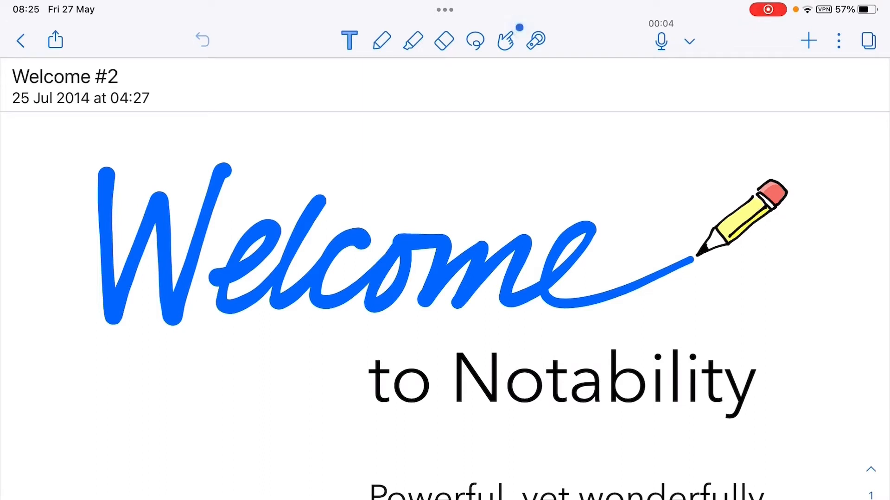
# - Export the Welcome #2 note as two documents to the system share sheet
pyautogui.click(55, 40)
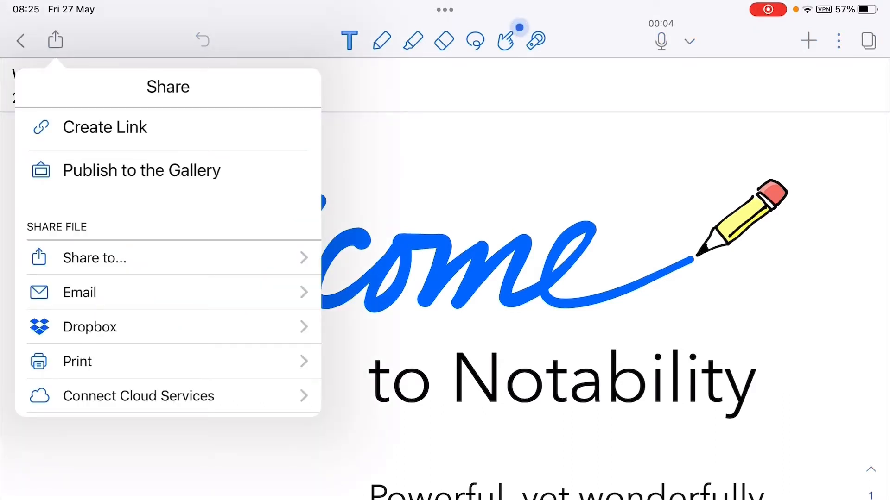
pyautogui.click(94, 258)
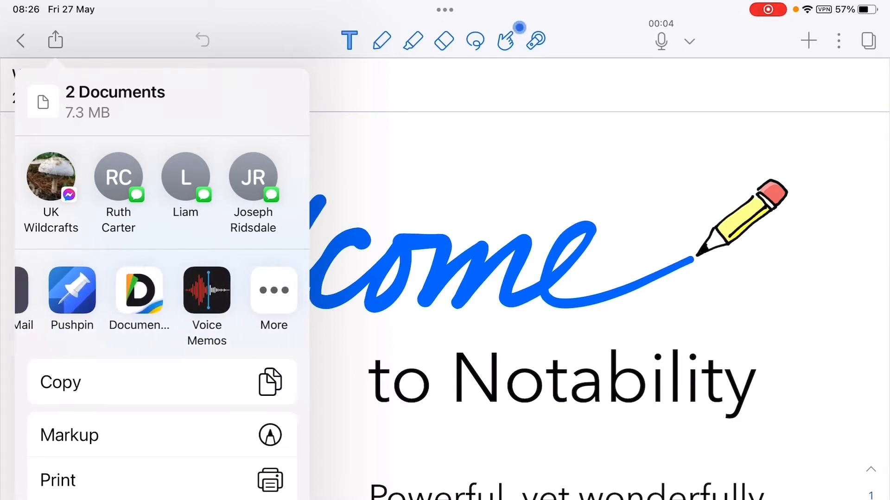
# - Send both exported documents to Notability from the share sheet
pyautogui.click(273, 291)
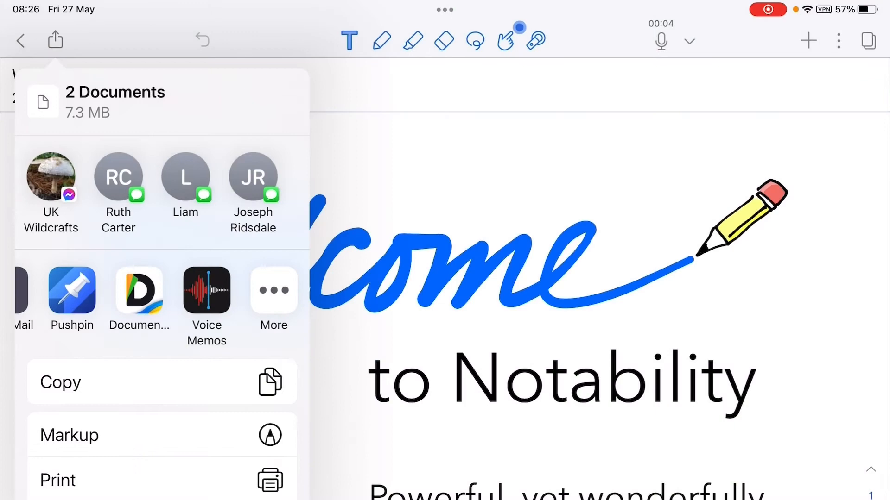
pyautogui.click(139, 292)
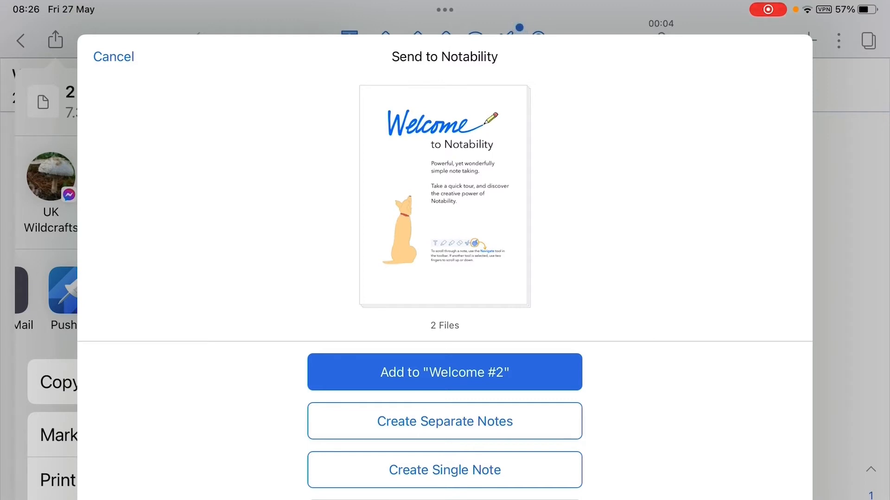
# - Choose to add the files to the existing note Welcome #1 and continue
pyautogui.click(444, 372)
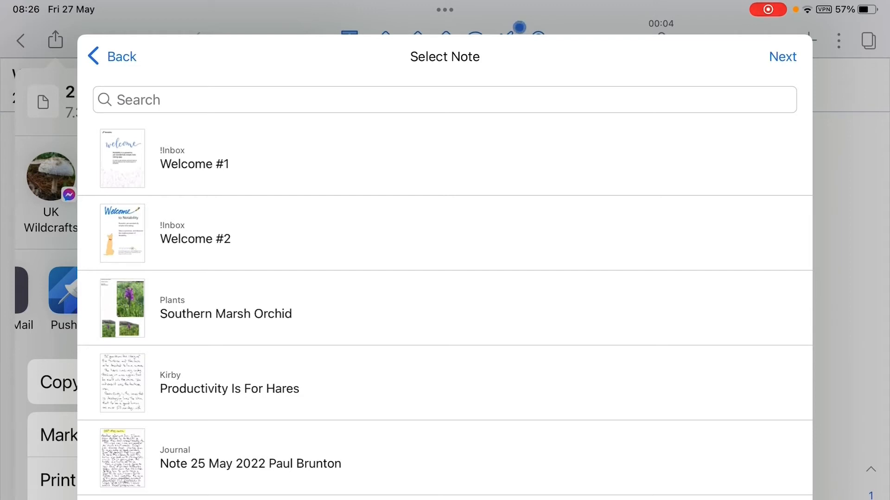
pyautogui.click(194, 158)
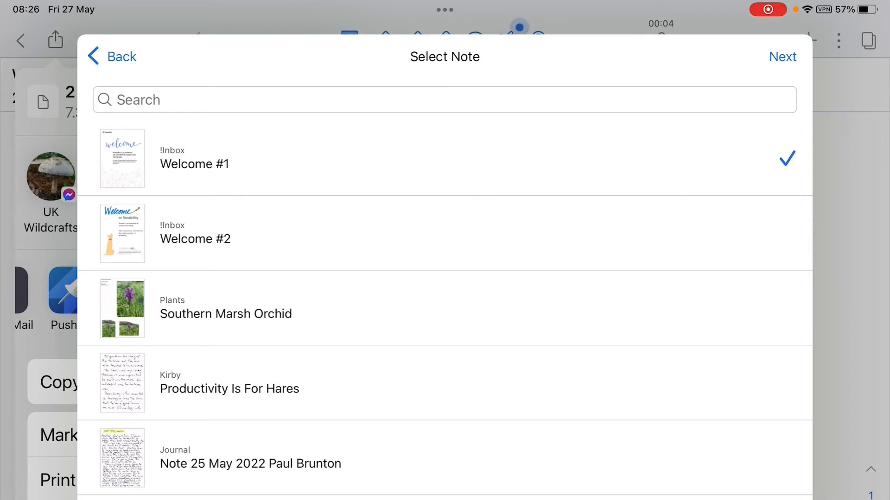
pyautogui.click(782, 56)
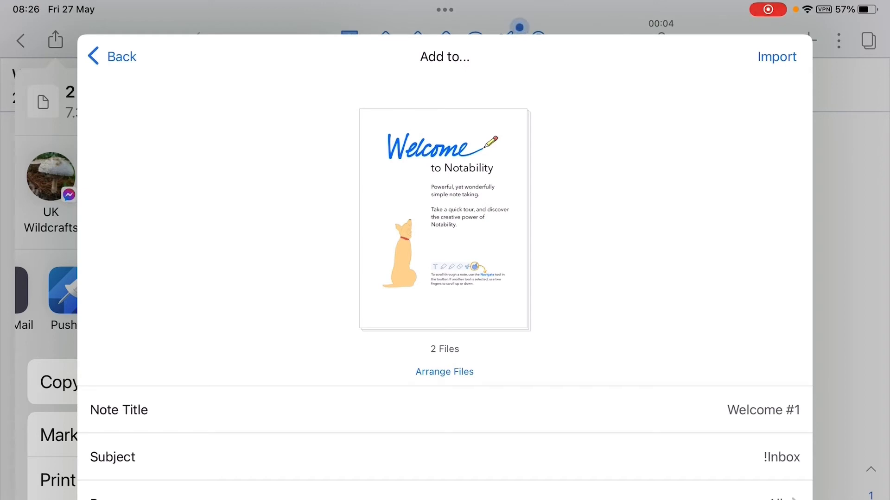
# - Import both files into Welcome #1, dismiss the confirmation, and return to !Inbox
pyautogui.click(776, 56)
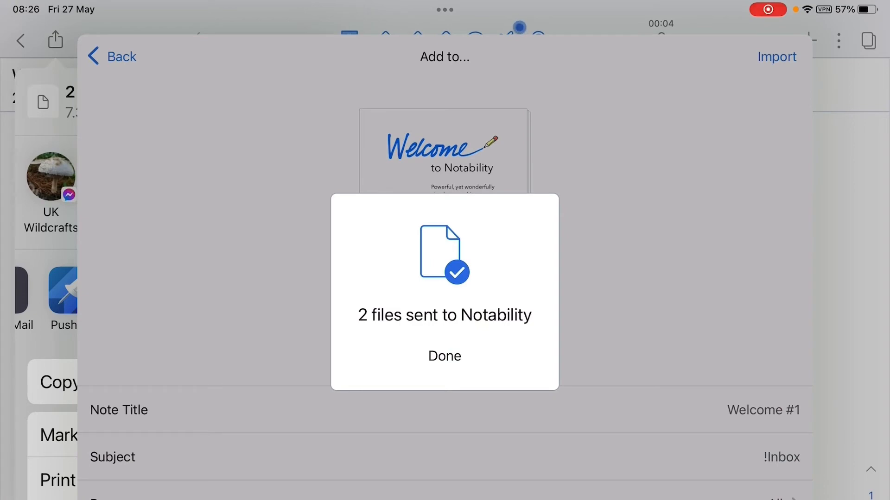
pyautogui.click(445, 356)
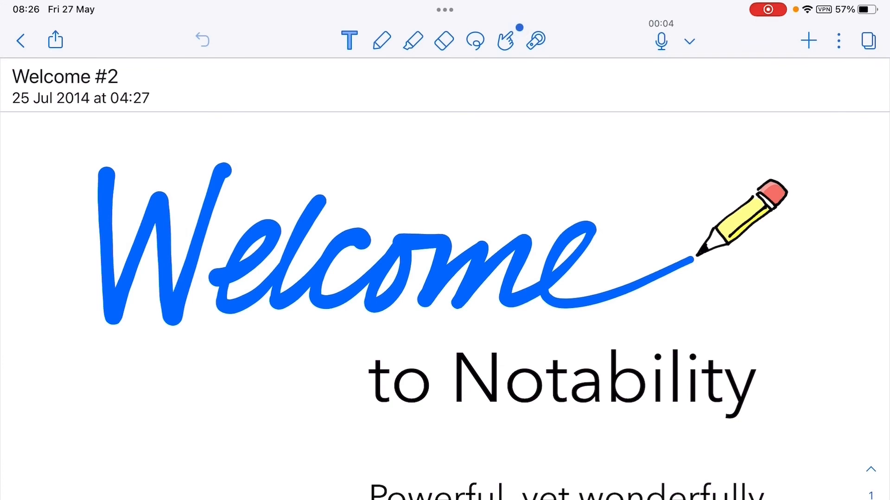
pyautogui.click(20, 40)
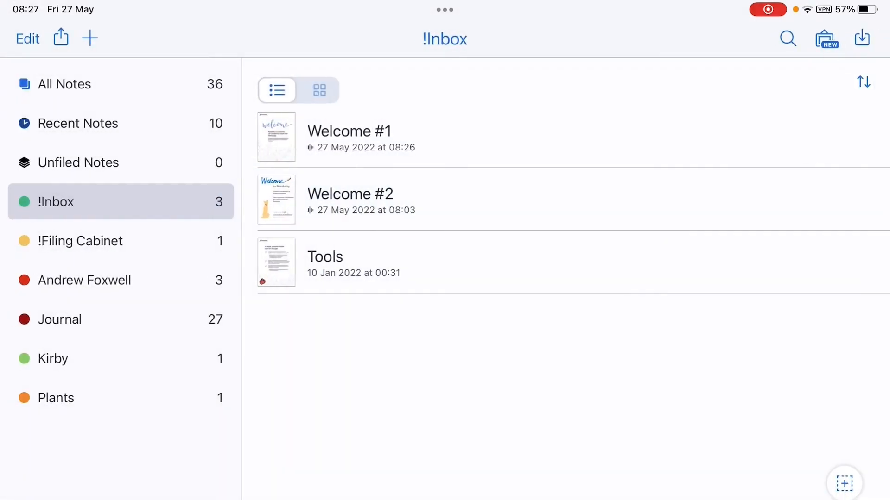
pyautogui.click(351, 199)
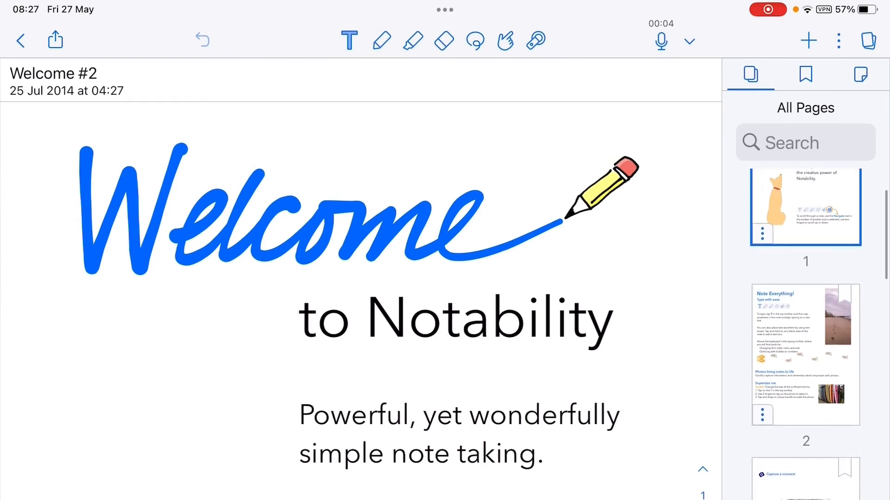
pyautogui.scroll(-3)
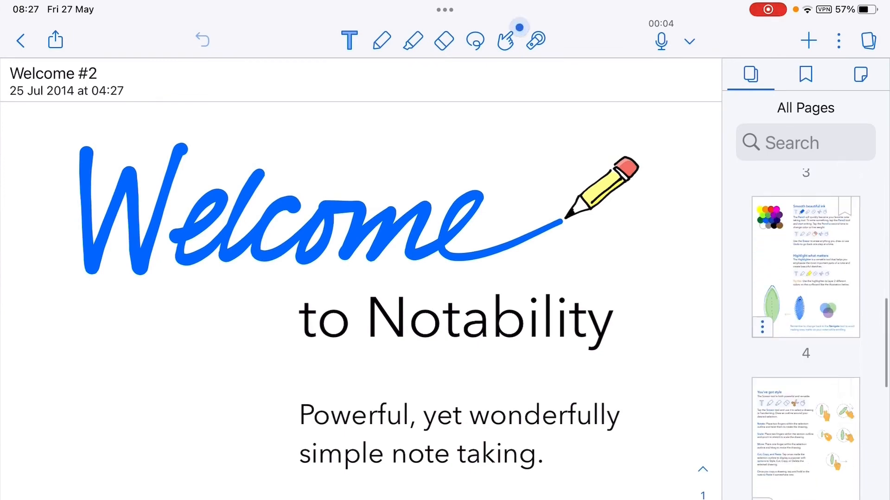
pyautogui.scroll(-3)
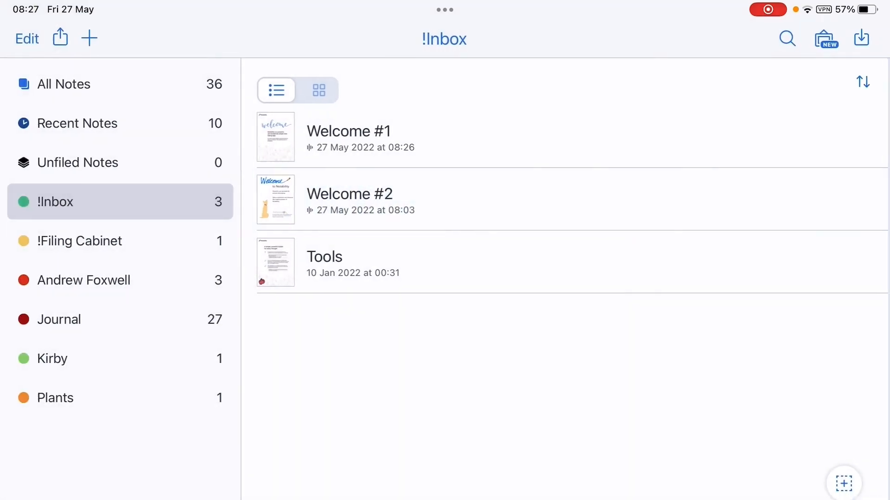
# - Open Welcome #1 and scroll its page thumbnails past page 10 to the Welcome #2 pages
pyautogui.click(349, 194)
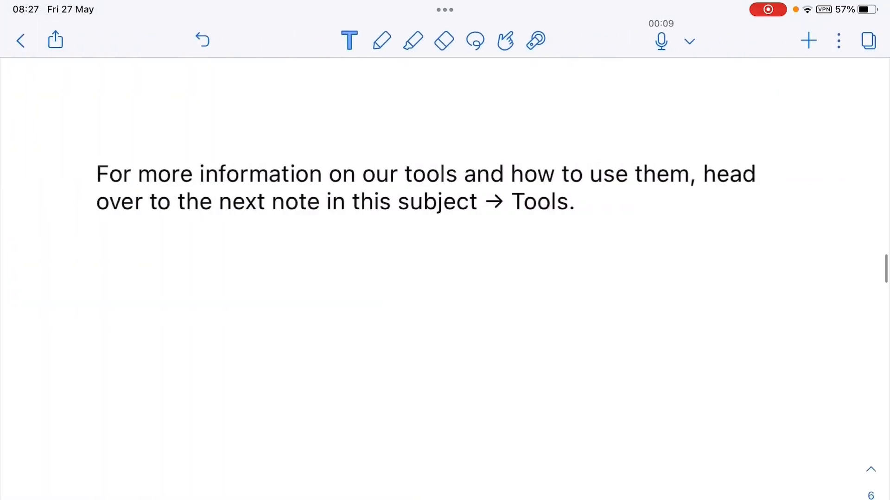
pyautogui.click(868, 41)
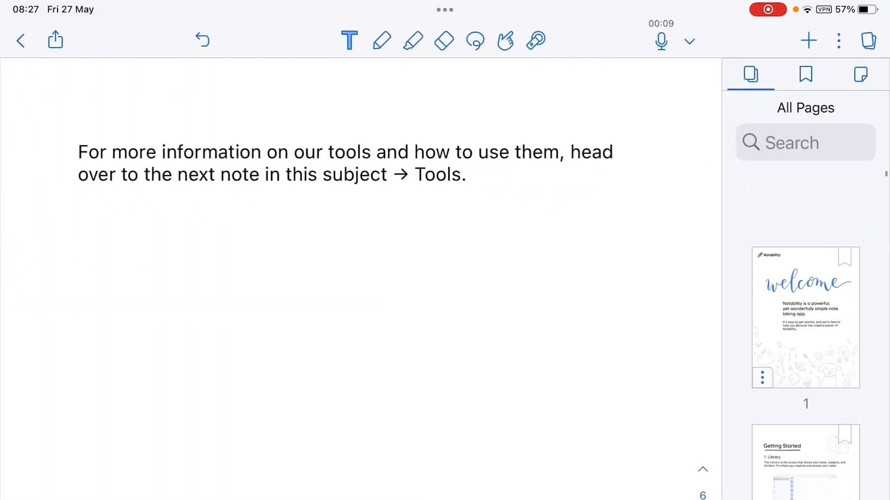
pyautogui.scroll(-3)
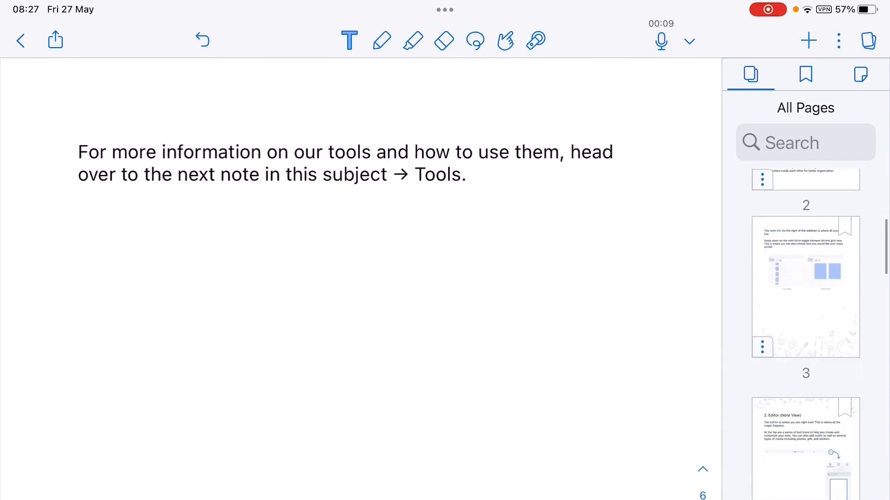
pyautogui.scroll(-3)
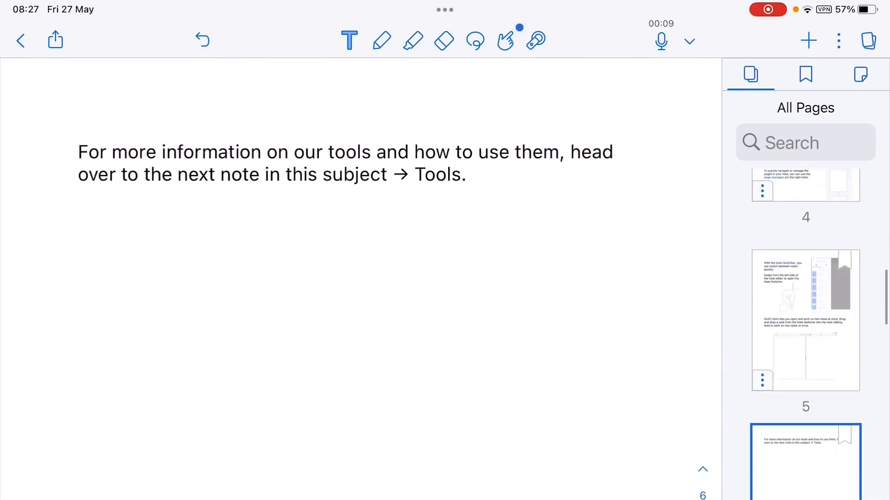
pyautogui.scroll(-3)
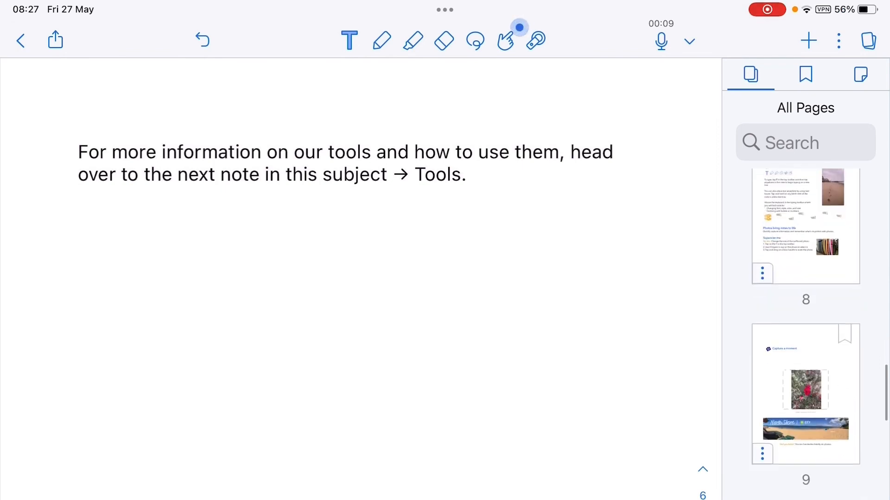
pyautogui.scroll(-3)
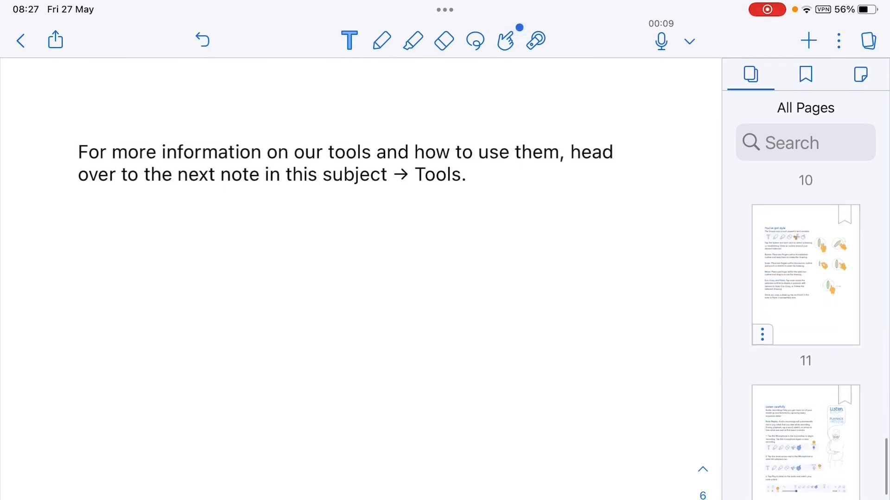